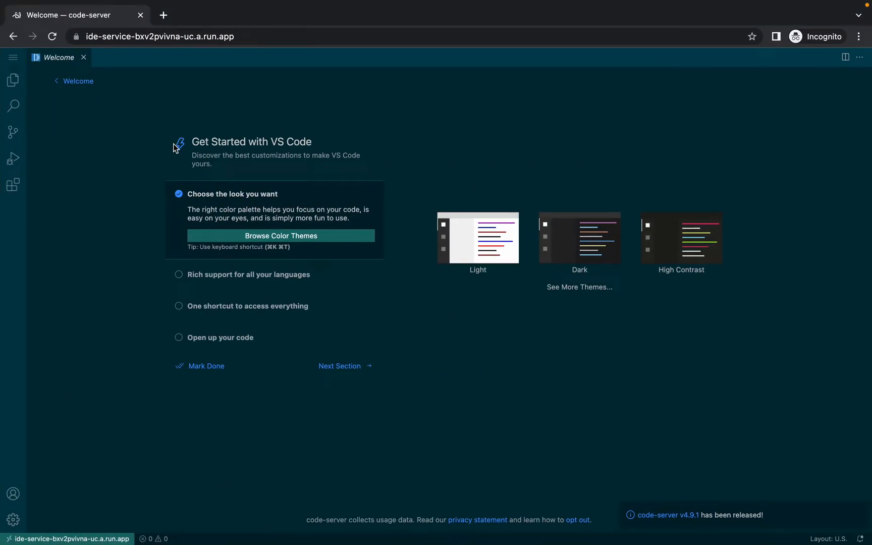
mouse_move(13, 58)
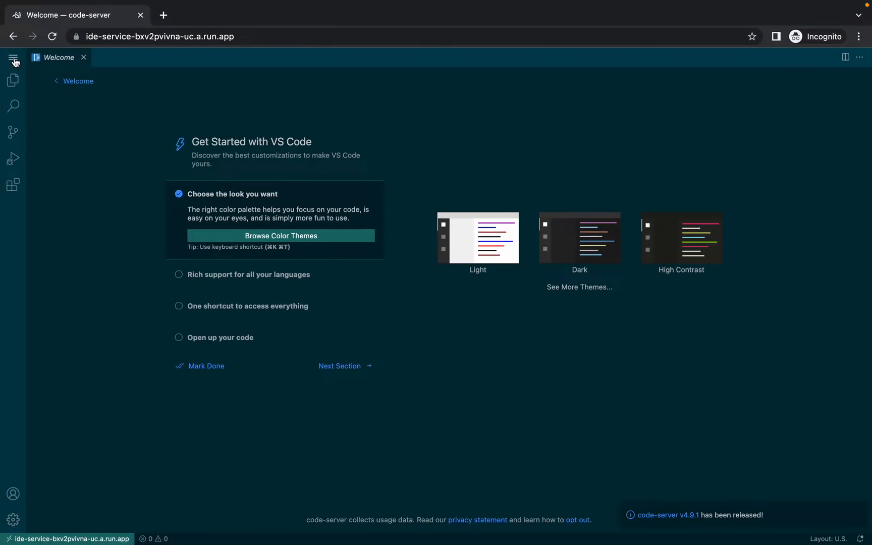
- Start a new bash terminal from the Application Menu's Terminal commands
click(13, 56)
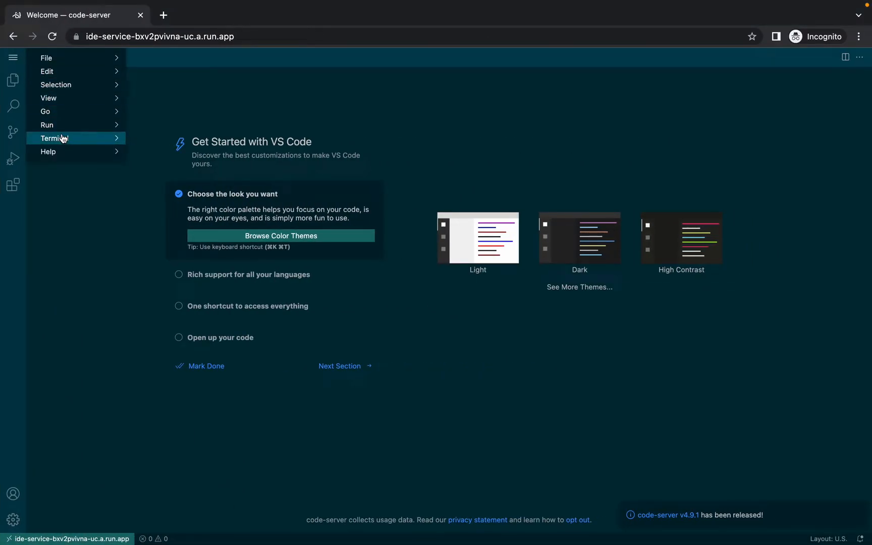
click(55, 138)
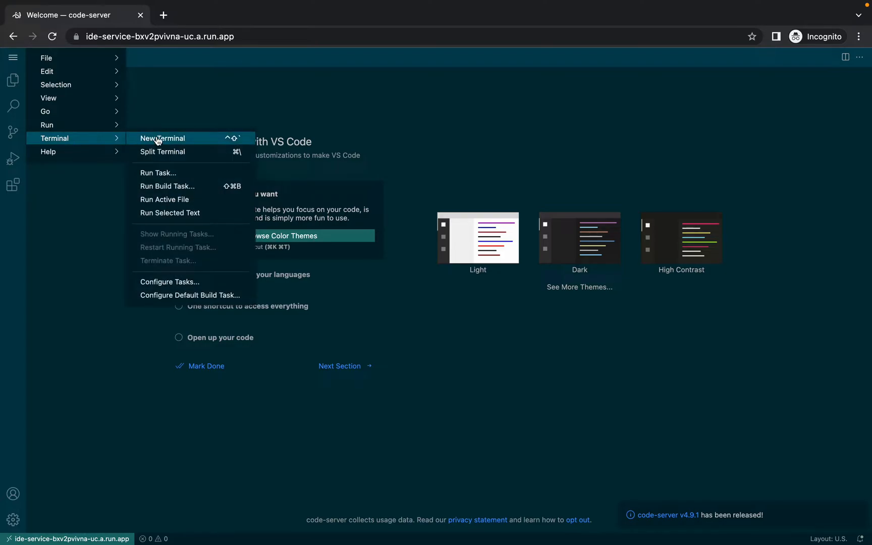
click(161, 138)
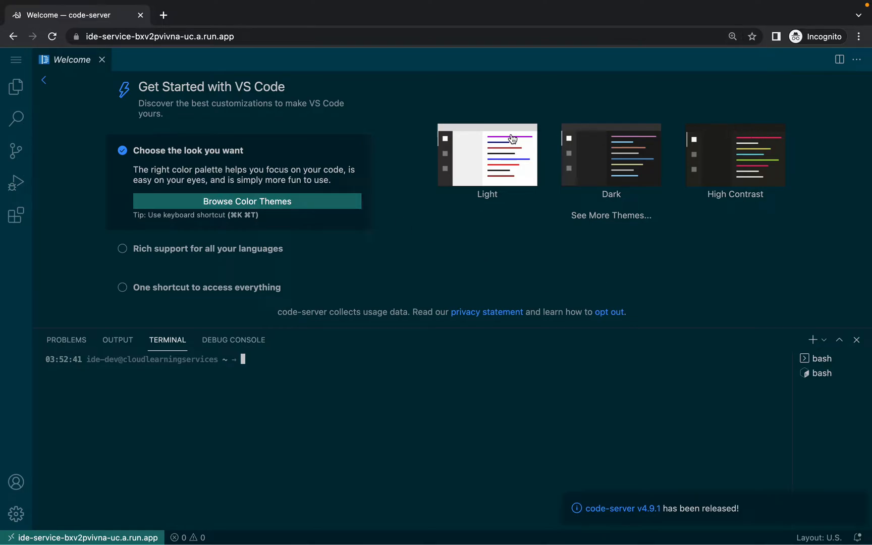
click(102, 60)
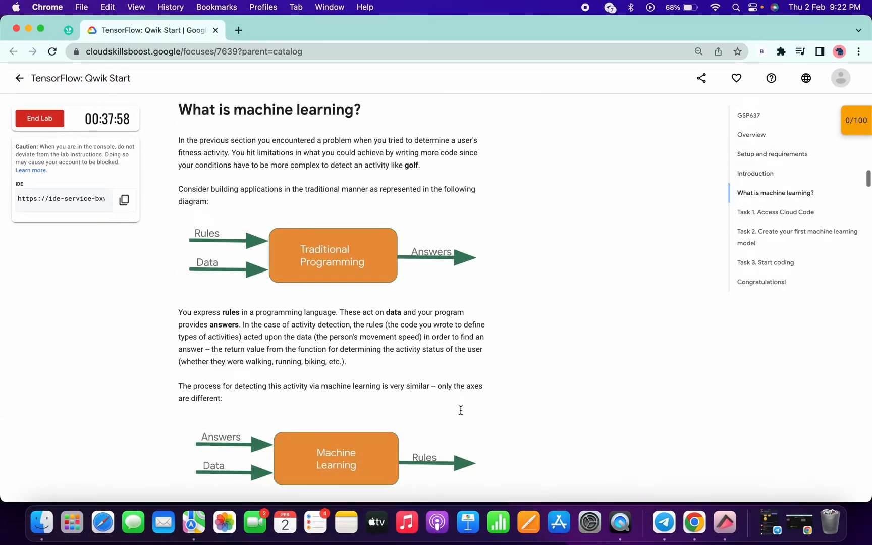
- Scroll the lab guide to Task 3's complete model.py code listing
scroll(down, 3)
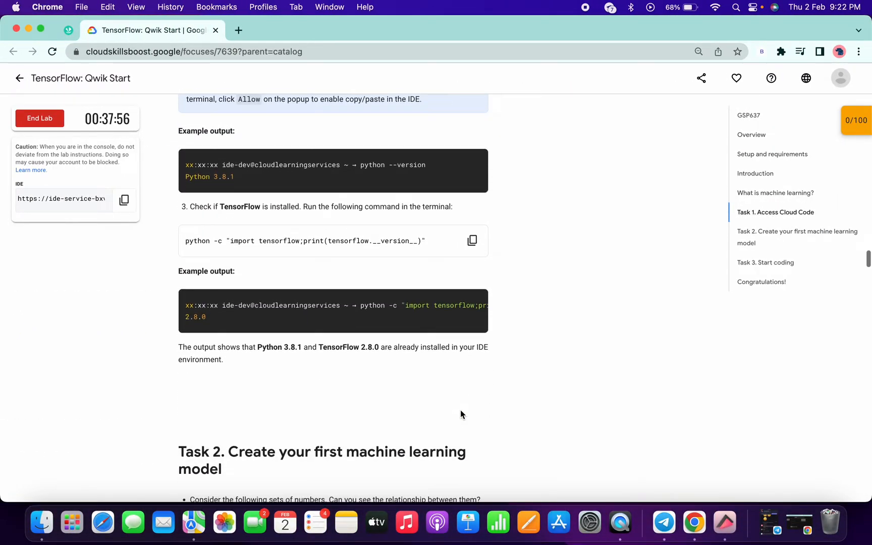
scroll(down, 3)
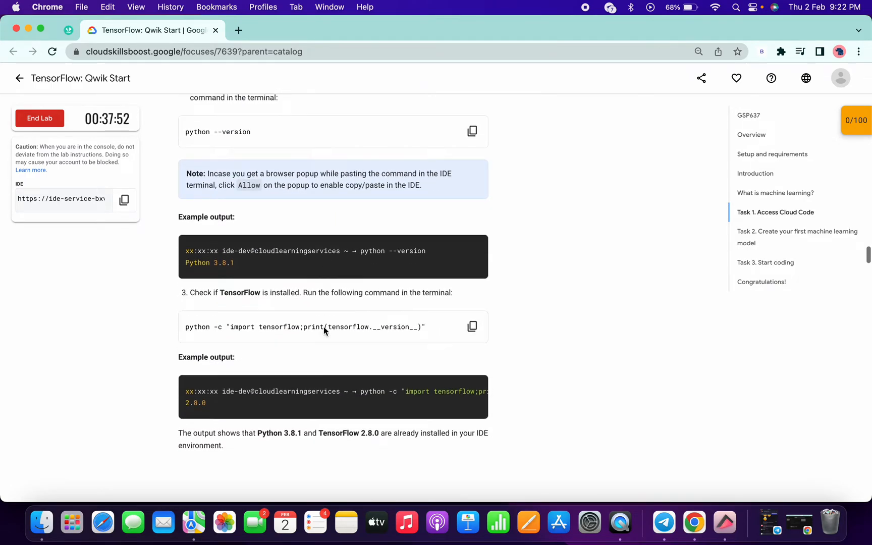
scroll(down, 3)
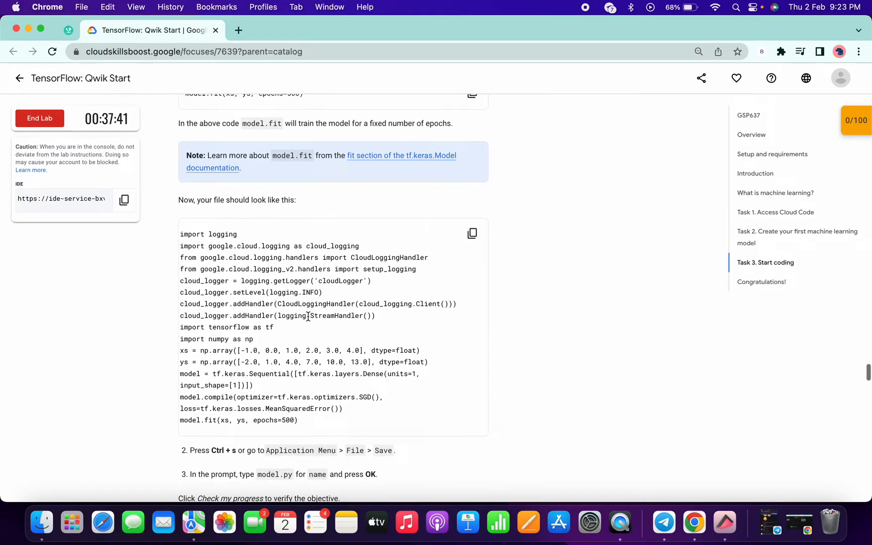
mouse_move(471, 234)
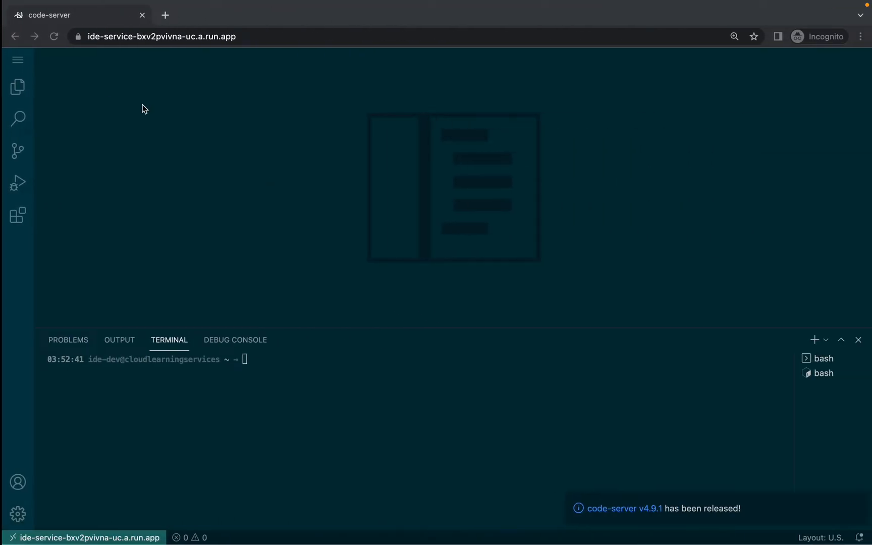
- Create a new untitled file and paste in the 15-line TensorFlow model code
click(18, 61)
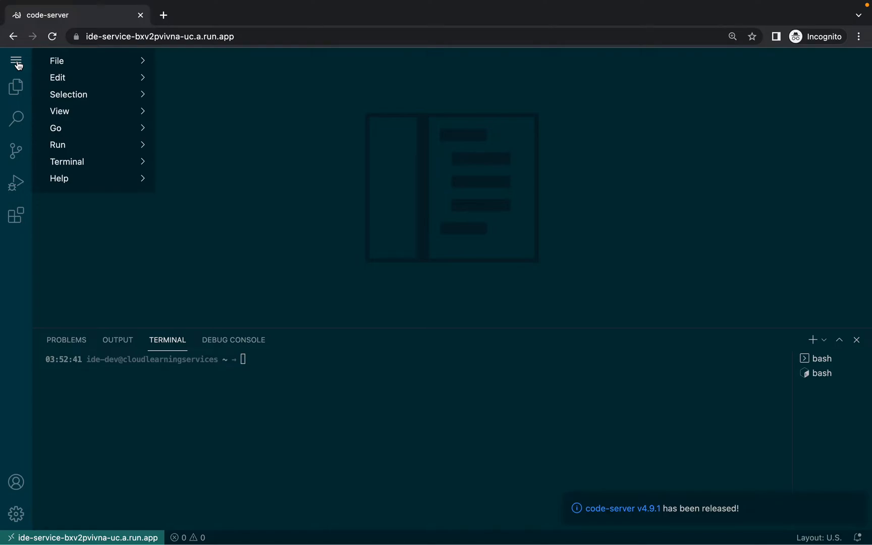
click(57, 61)
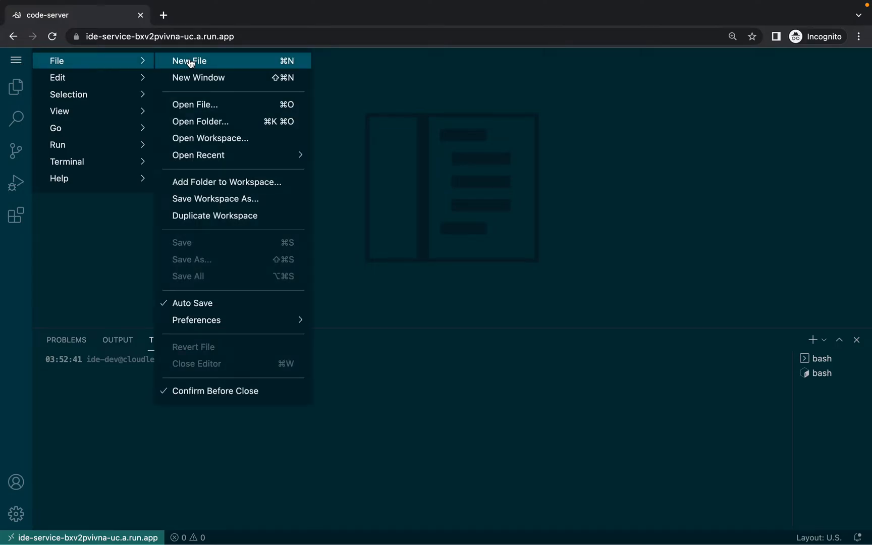
click(188, 61)
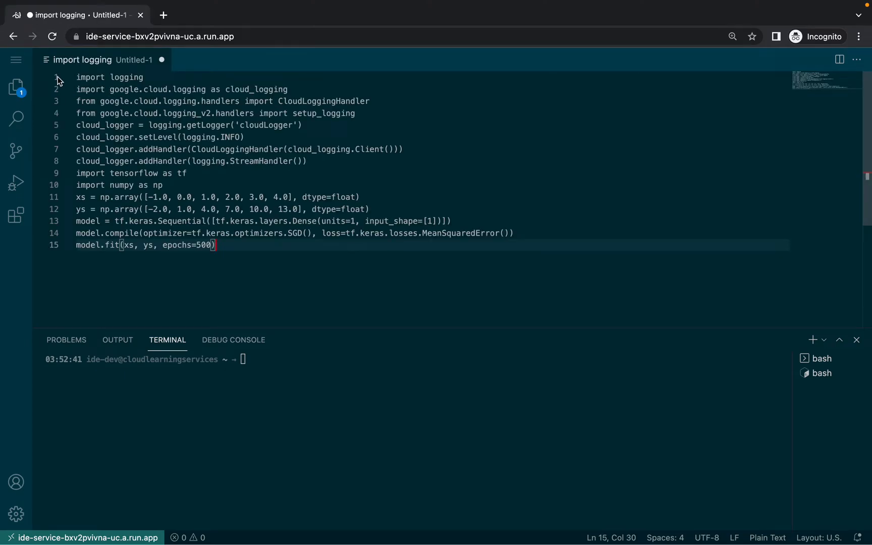
mouse_move(16, 59)
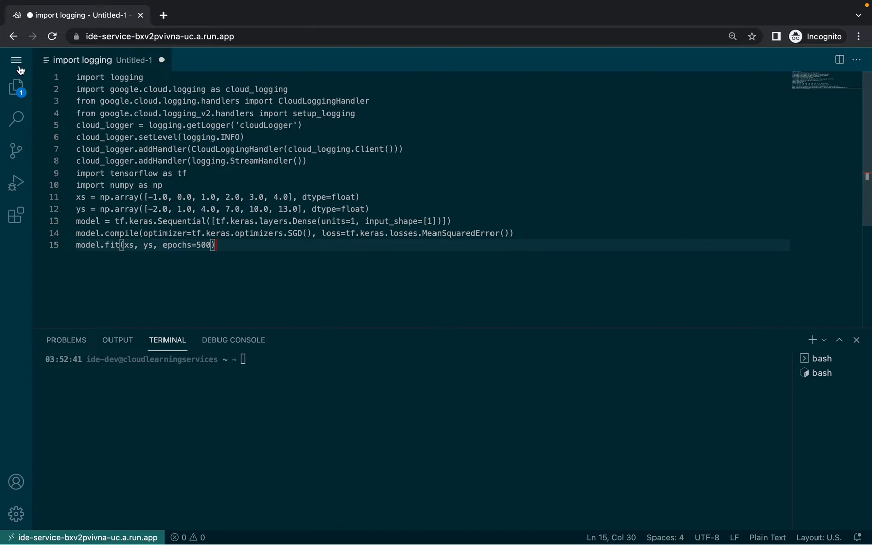
- Save the file as /home/ide-dev/model.py via Save As
click(16, 59)
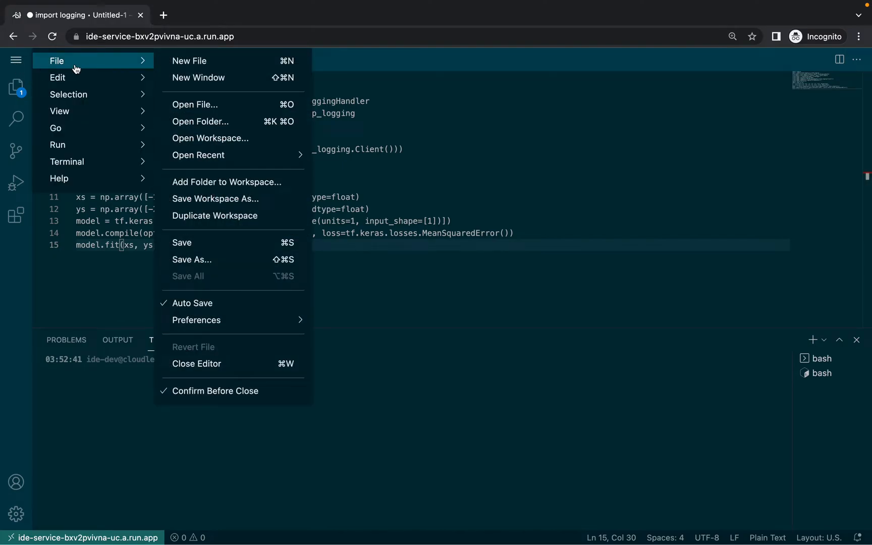
click(191, 259)
text(/home/ide-dev/model.py)
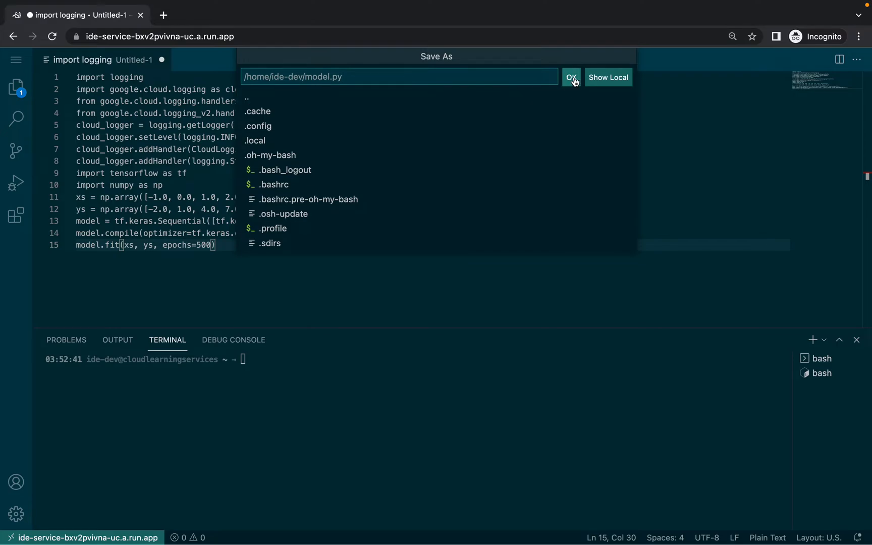
click(571, 78)
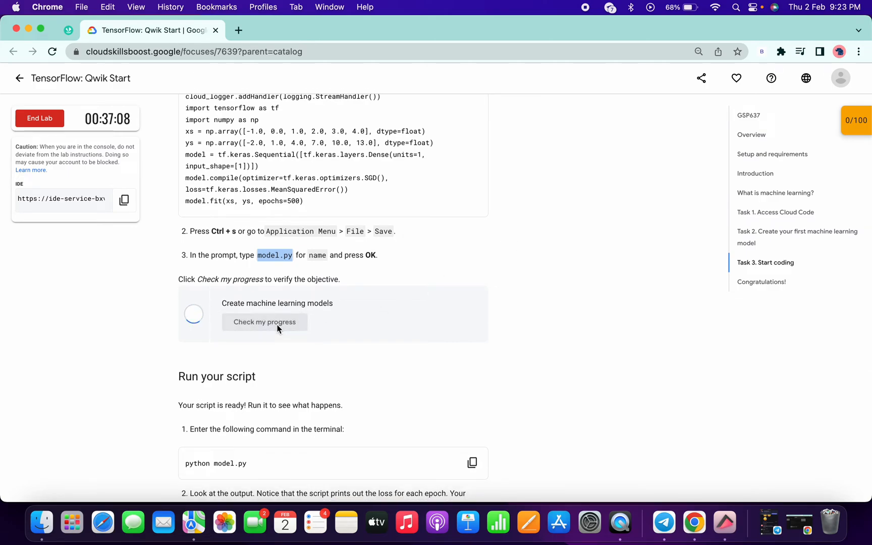
- Run 'Check my progress' for Create machine learning models until it shows Assessment Completed
click(264, 321)
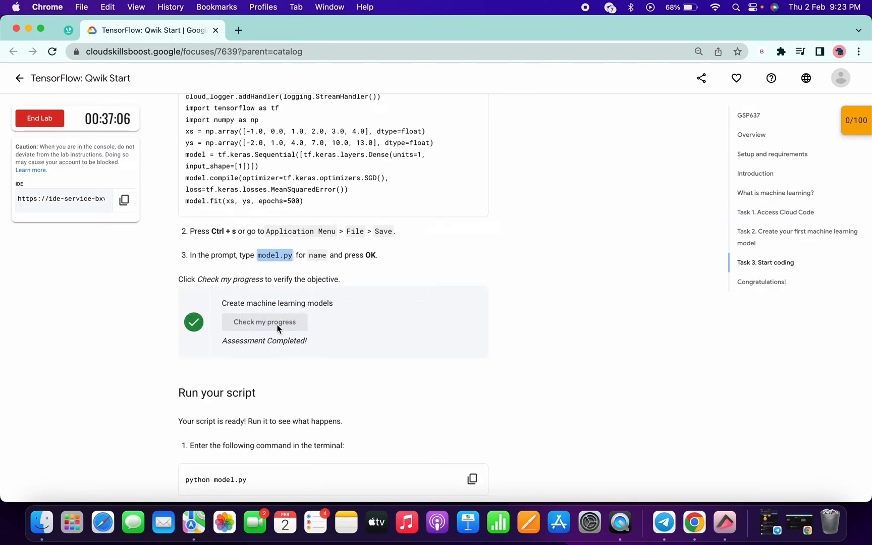
scroll(down, 3)
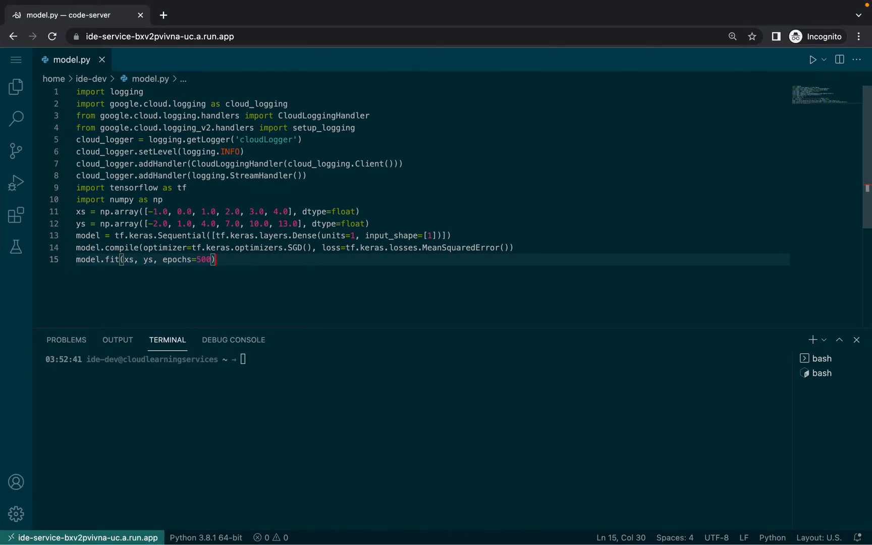
- Append cloud_logger.info(str(model.predict([10.0]))) as the last line, allowing clipboard access
text(cloud_logger.info(str(model.predict([10.0]))))
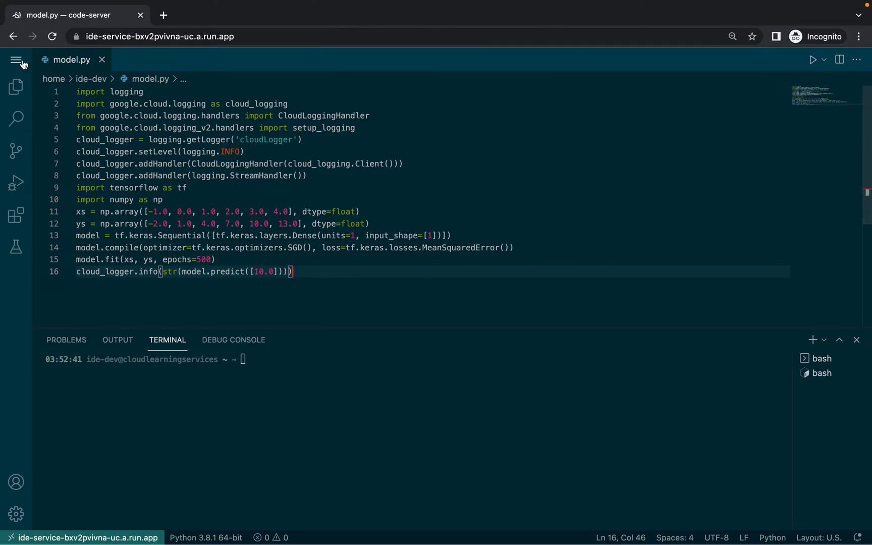
click(16, 59)
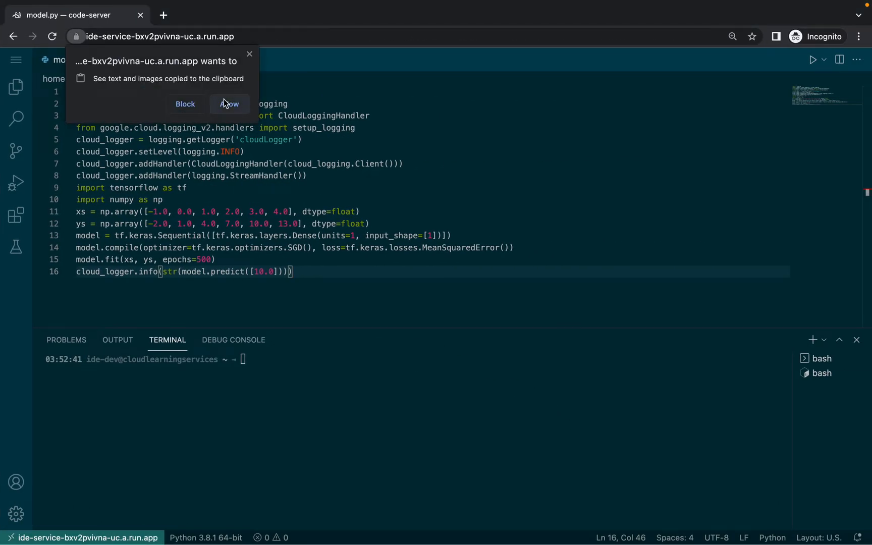
click(228, 104)
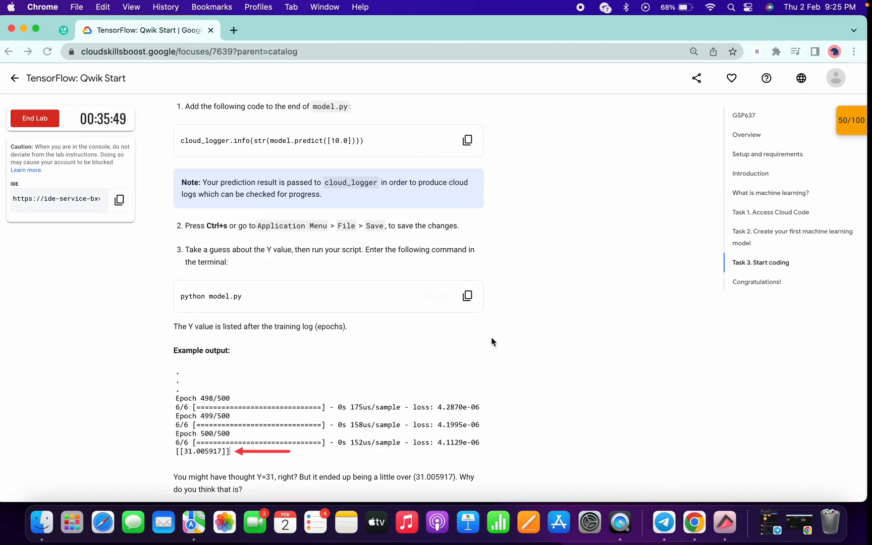
- Verify the Use the model checkpoint, then show the checkpoint scores list from the 50/100 badge
scroll(down, 3)
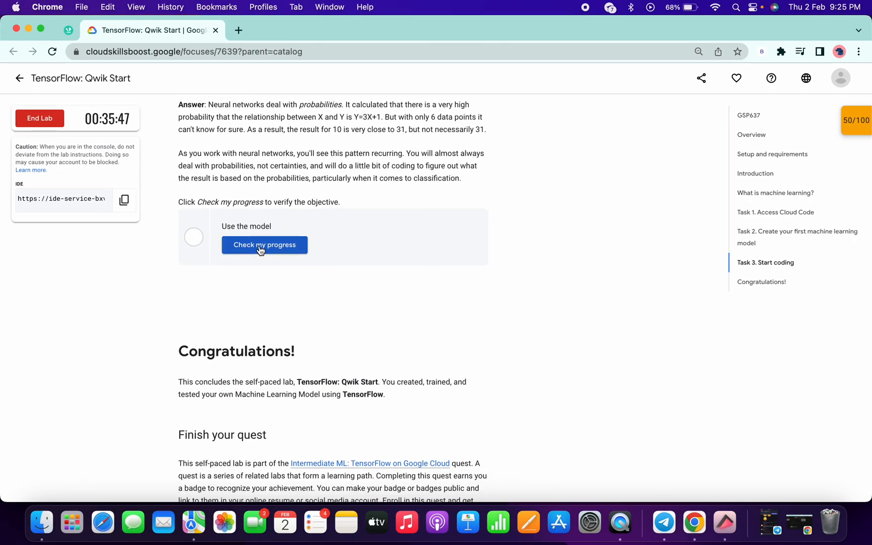
click(264, 244)
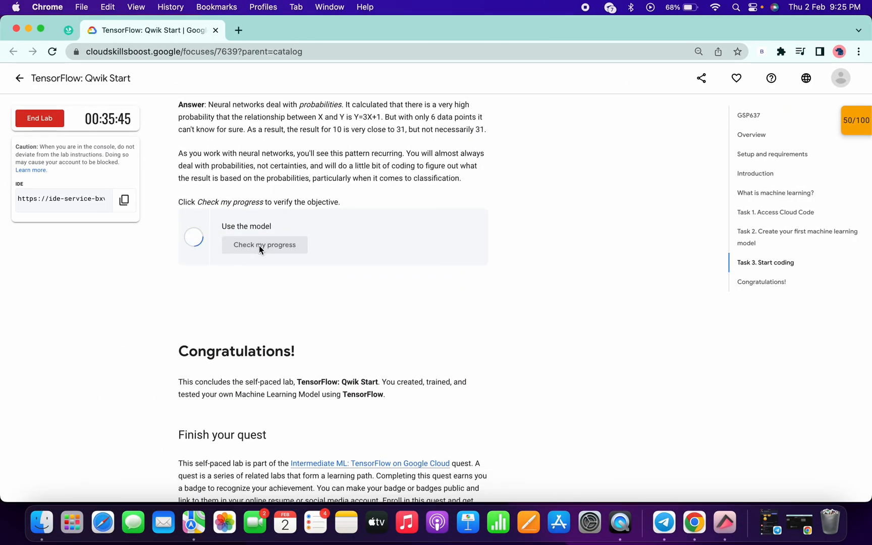
click(264, 244)
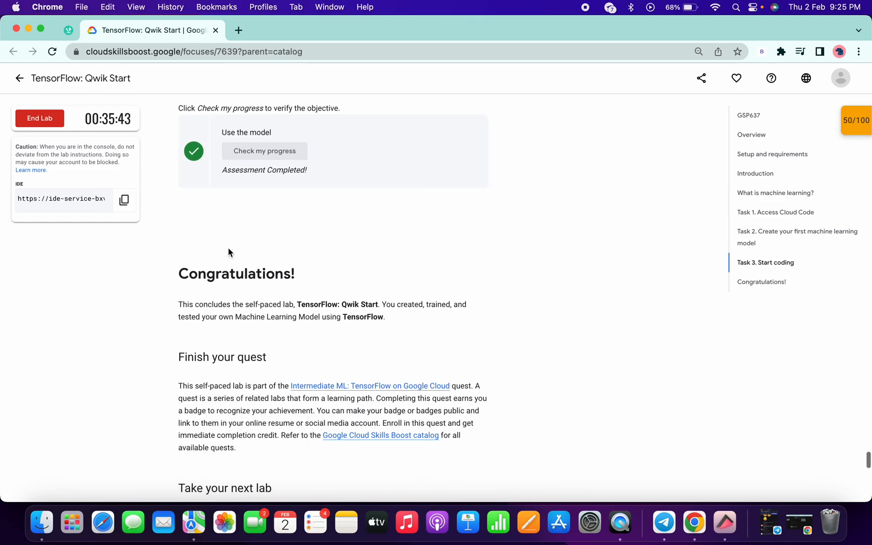
double_click(236, 274)
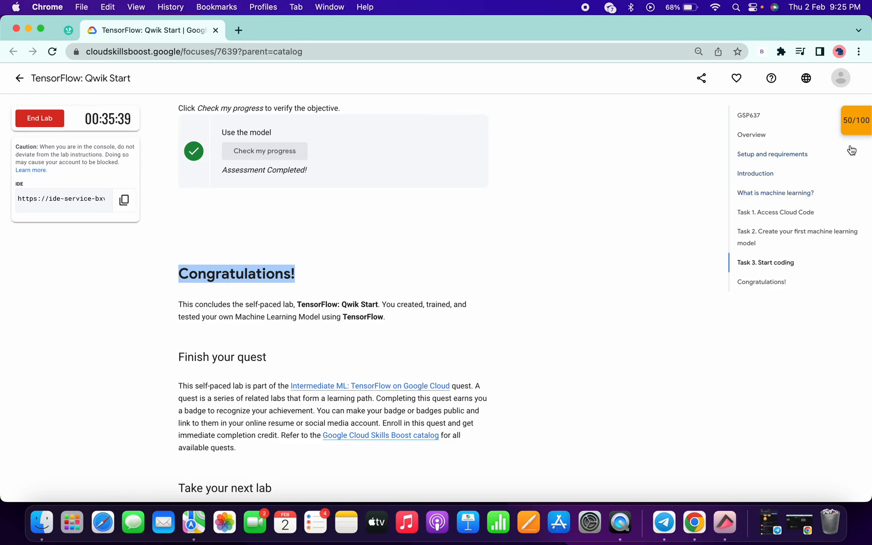
click(854, 120)
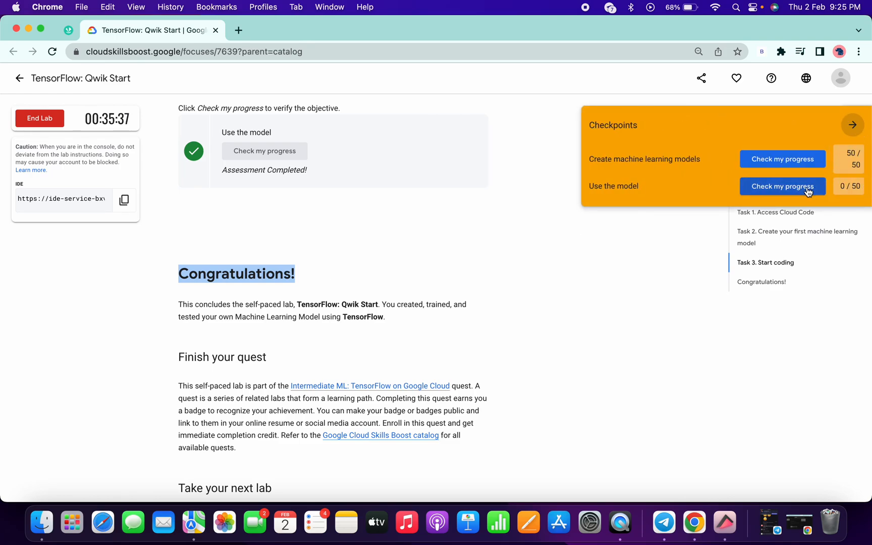